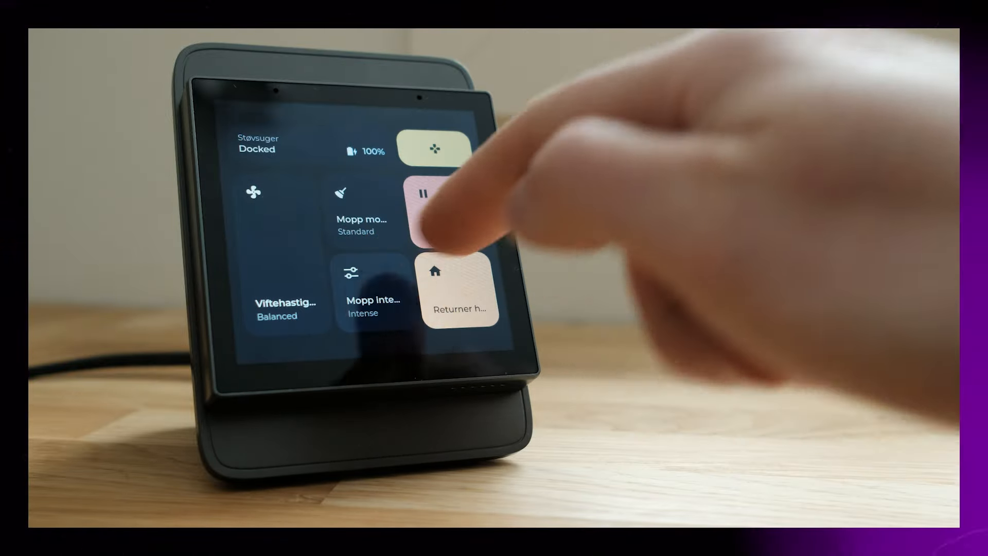
# - Send the robot vacuum back to its dock via the 'Returner hjem' tile
pyautogui.click(369, 299)
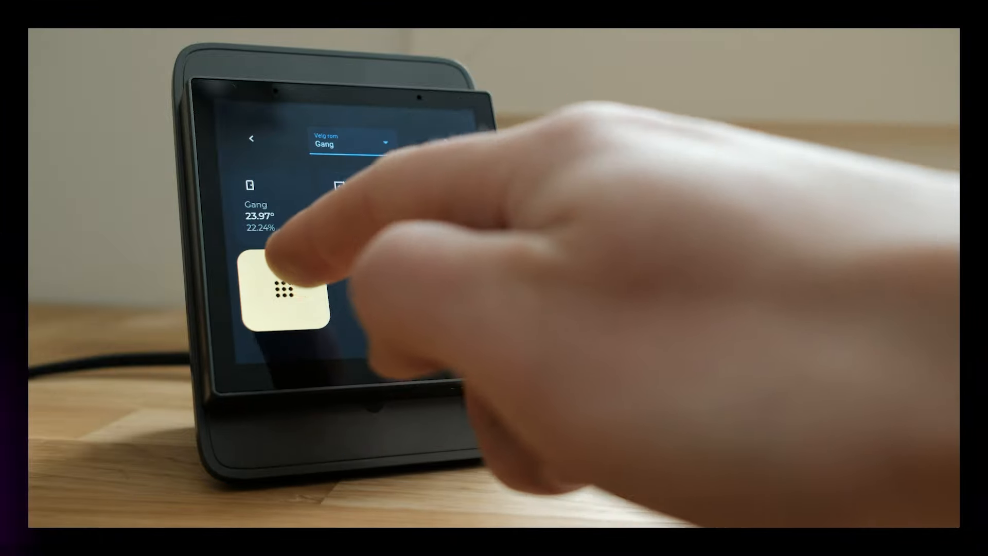
# - Toggle the Gang room light from its tile on the room page
pyautogui.click(352, 144)
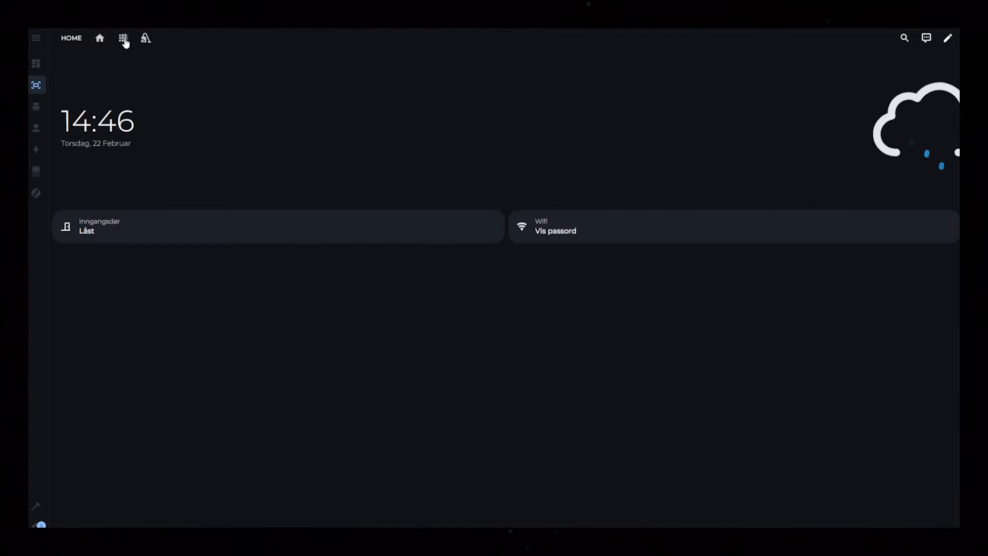
# - Switch to the vacuum view showing docked status and the Stue and Spisebord cleaning tiles
pyautogui.click(146, 40)
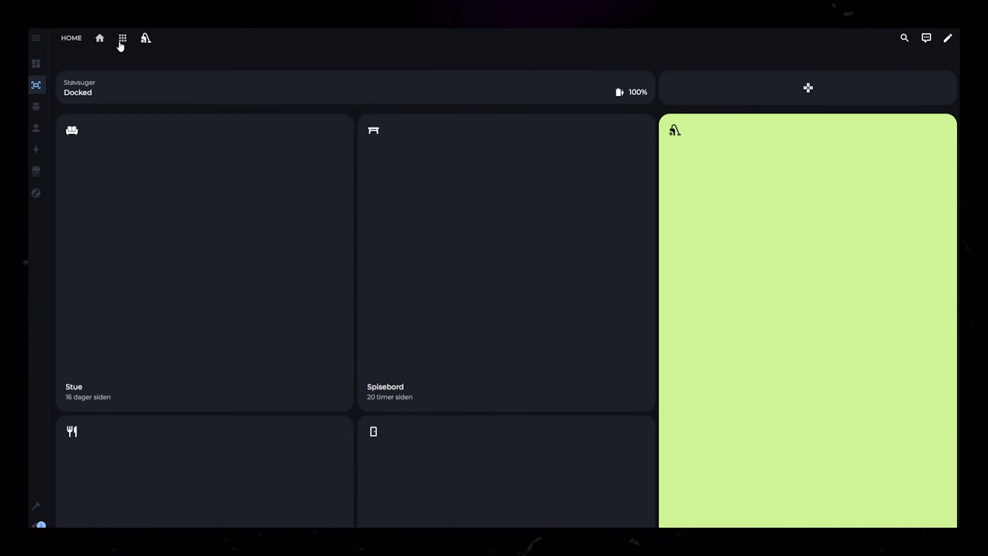